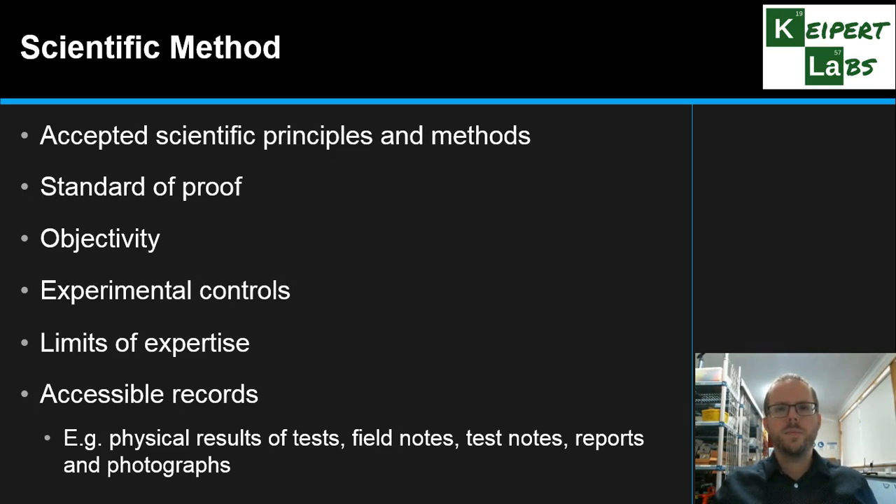
# Step: Advance the slideshow past the Scientific Method bullets to the empty Reporting slide
pyautogui.press('Right')
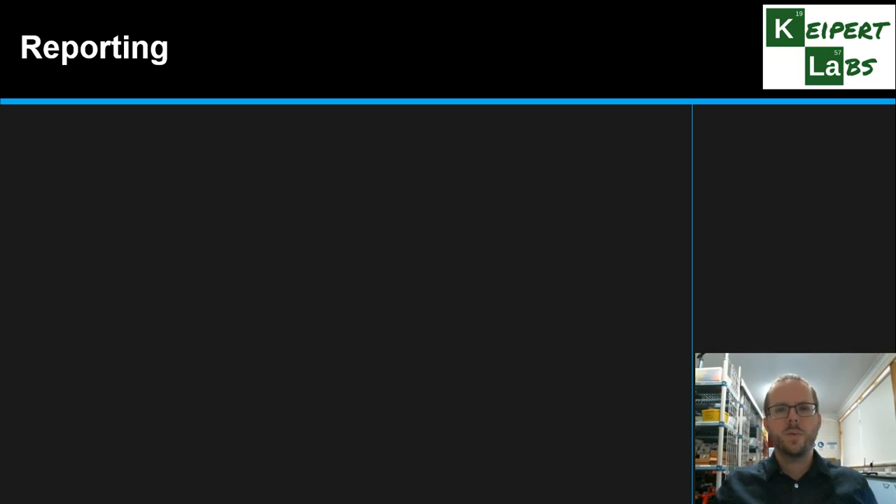
pyautogui.press('right')
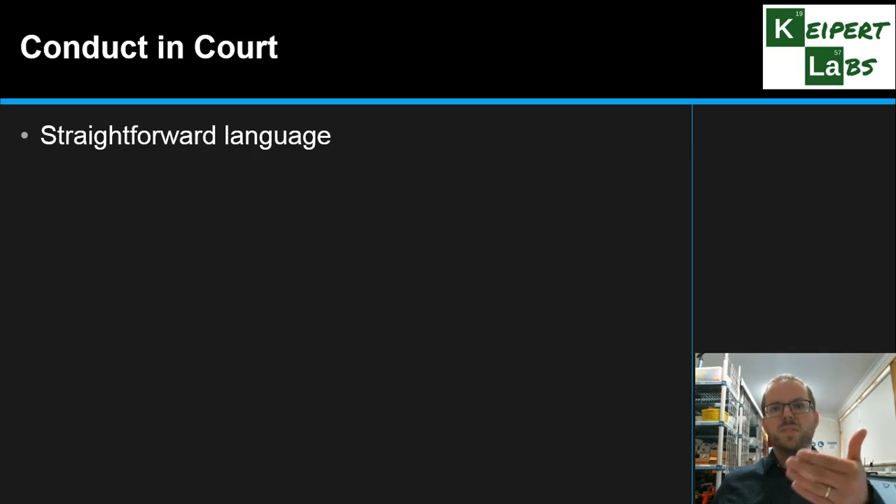
pyautogui.press('right')
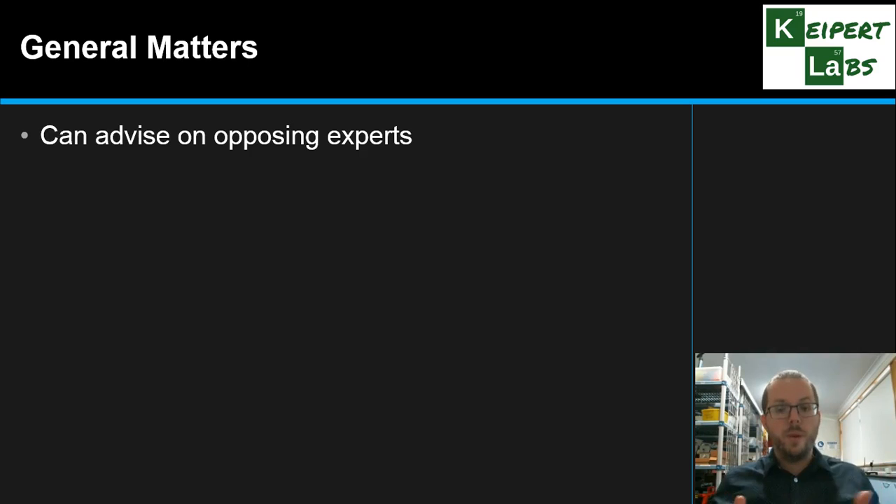
# Step: Advance the General Matters animations to show 'Confidentiality' and 'No courting the media spotlight'
pyautogui.press('right')
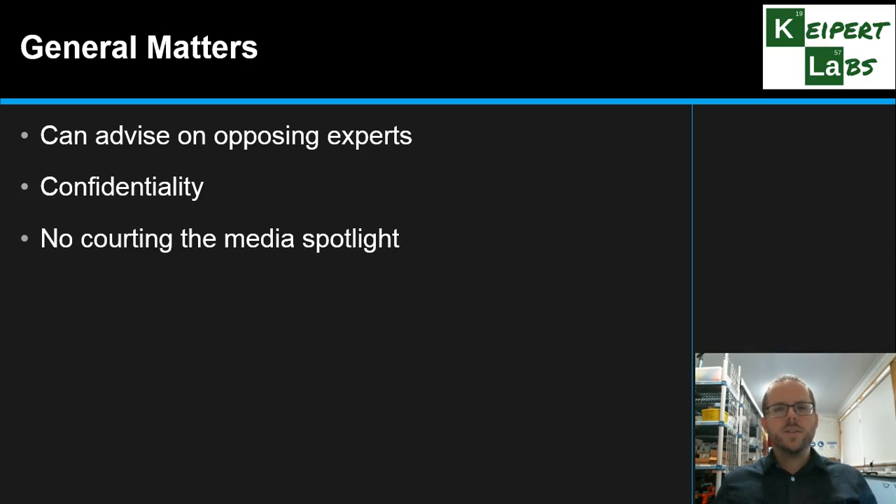